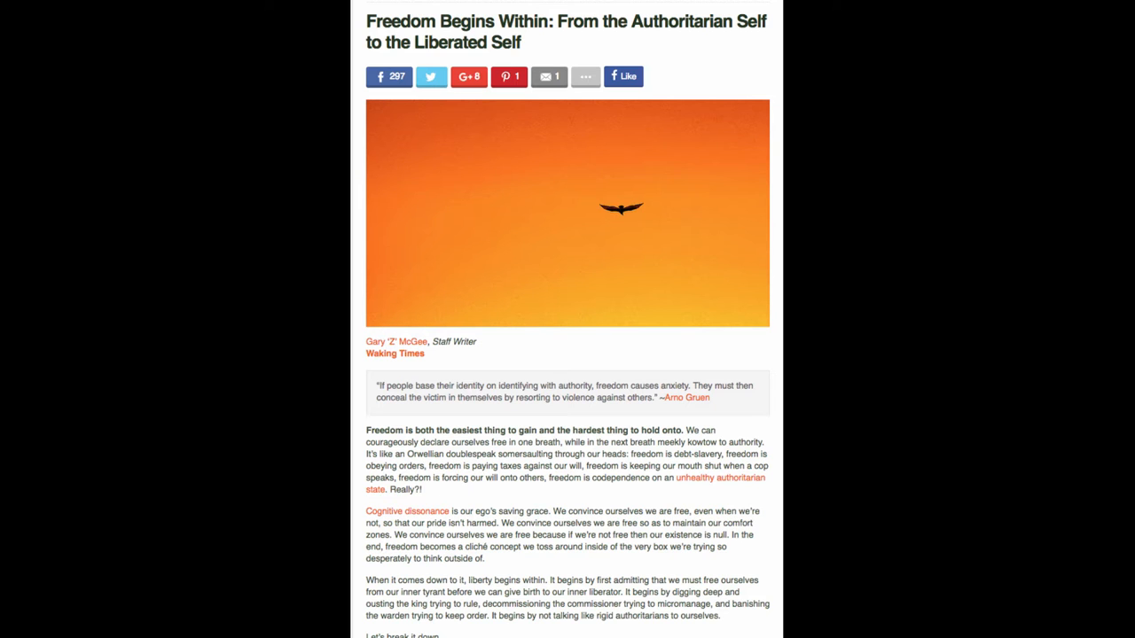
{"action": "scroll", "scroll_direction": "down", "scroll_amount": 3}
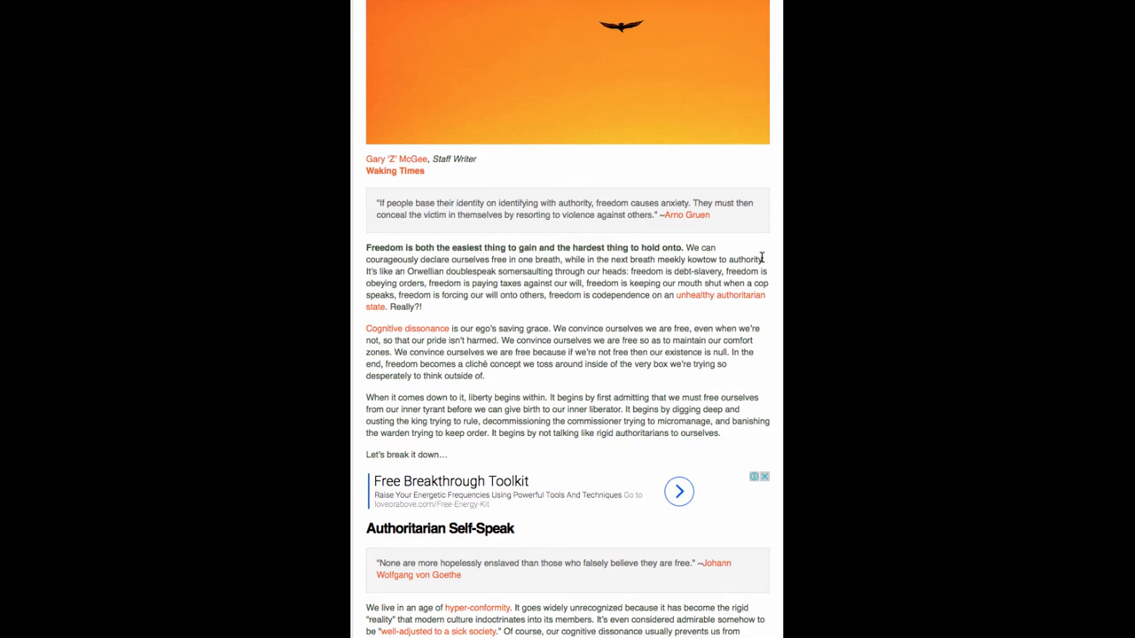
{"action": "scroll", "scroll_direction": "down", "scroll_amount": 3}
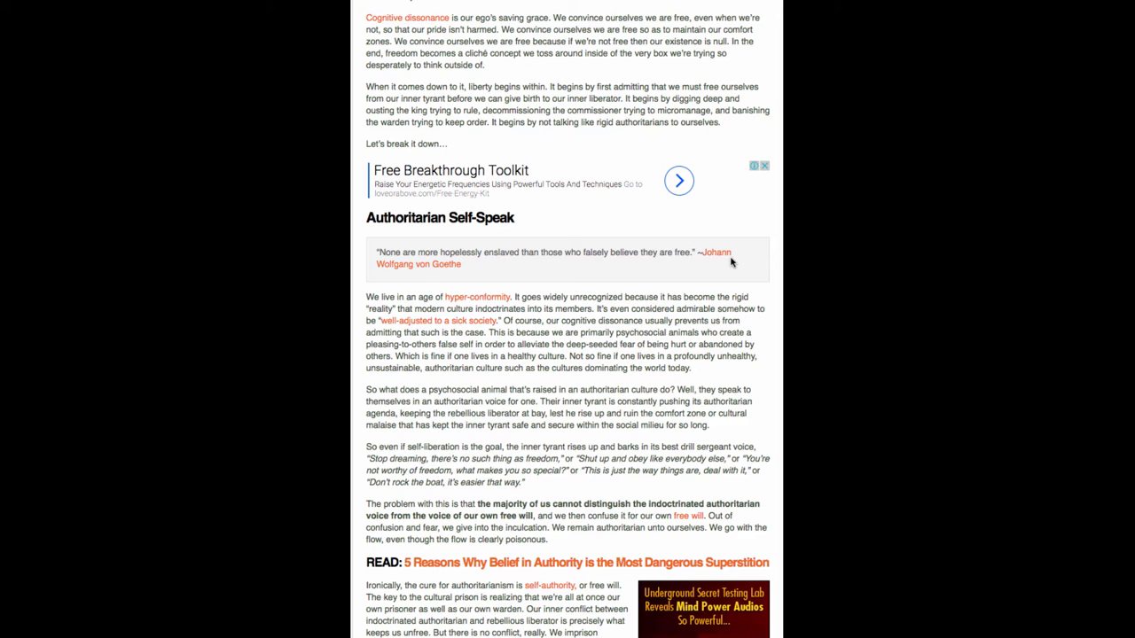
{"action": "mouse_move", "coordinate": [731, 261]}
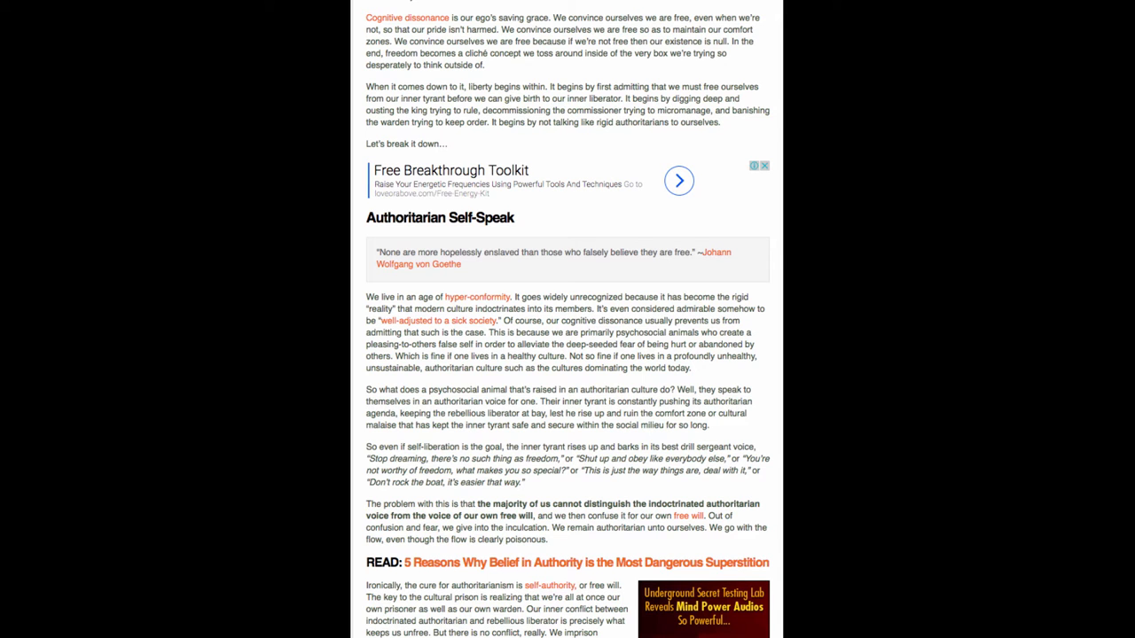
{"action": "scroll", "scroll_direction": "down", "scroll_amount": 3}
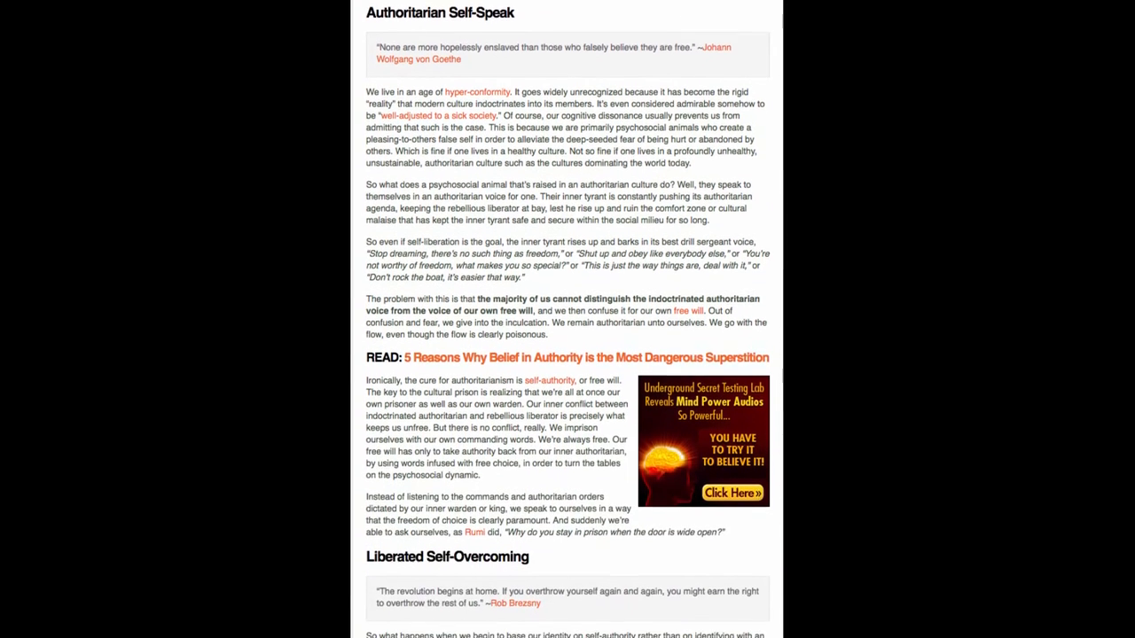
{"action": "scroll", "scroll_direction": "down", "scroll_amount": 3}
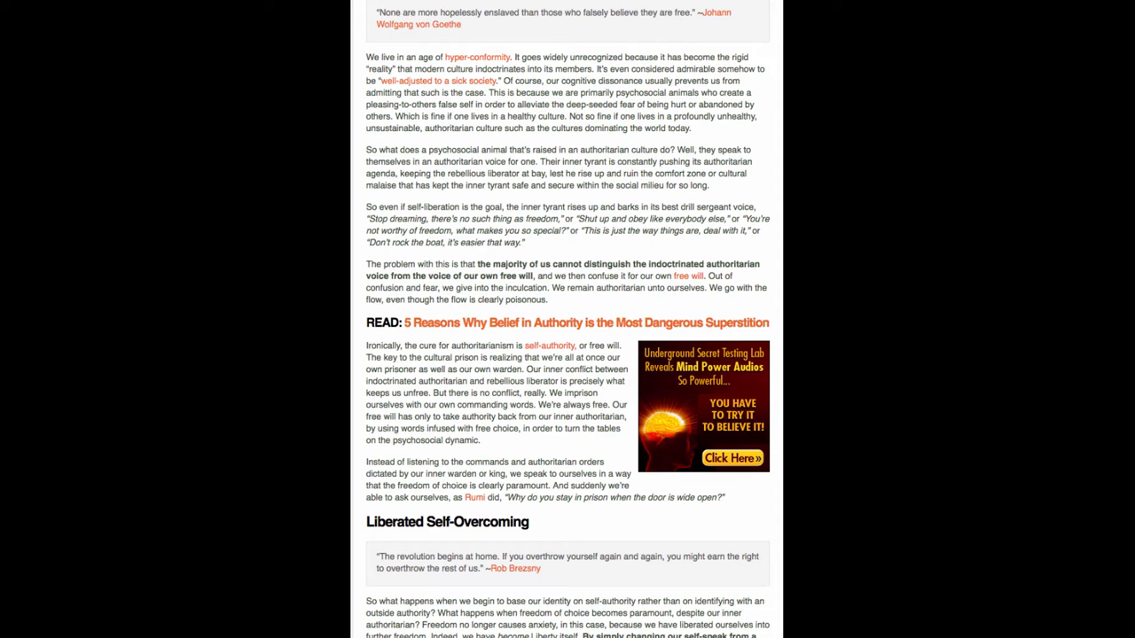
{"action": "scroll", "scroll_direction": "down", "scroll_amount": 3}
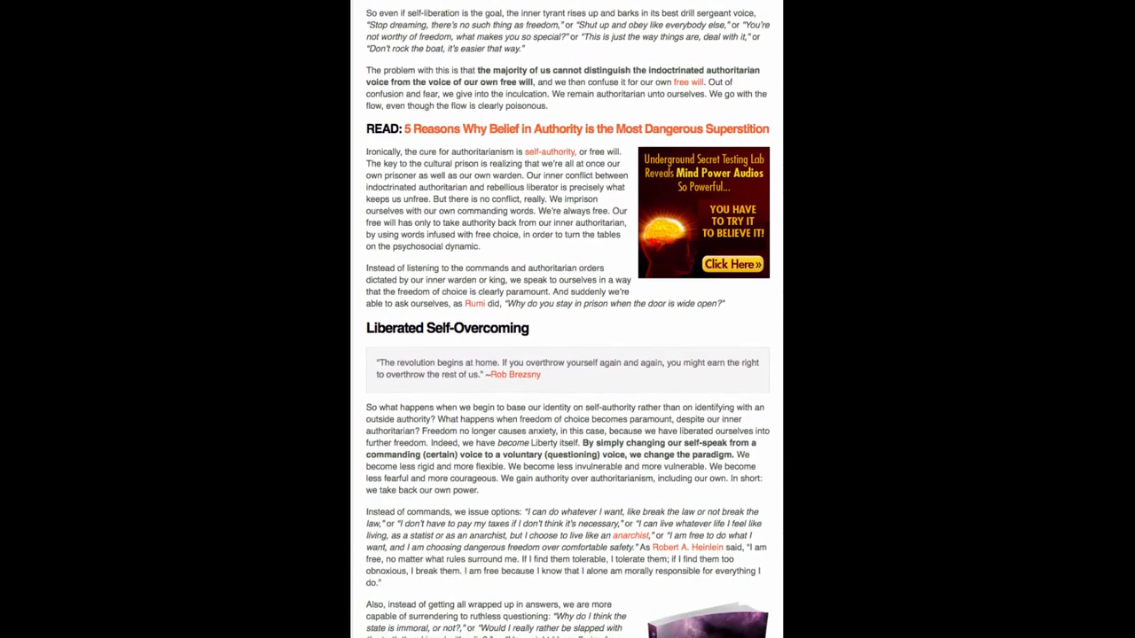
{"action": "scroll", "scroll_direction": "down", "scroll_amount": 3}
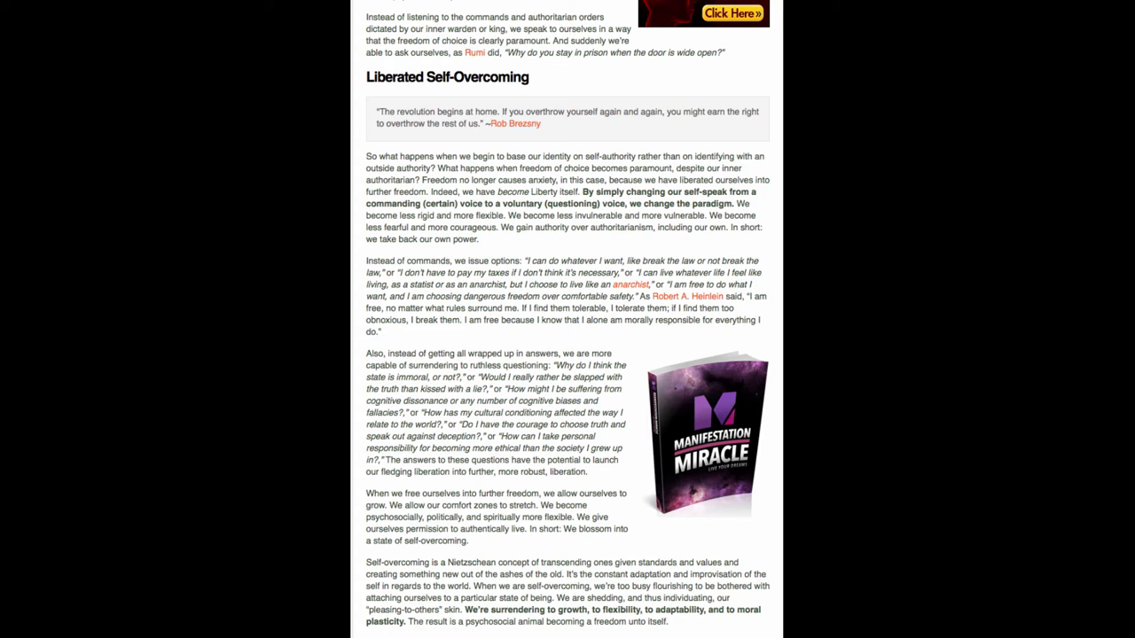
{"action": "scroll", "scroll_direction": "down", "scroll_amount": 3}
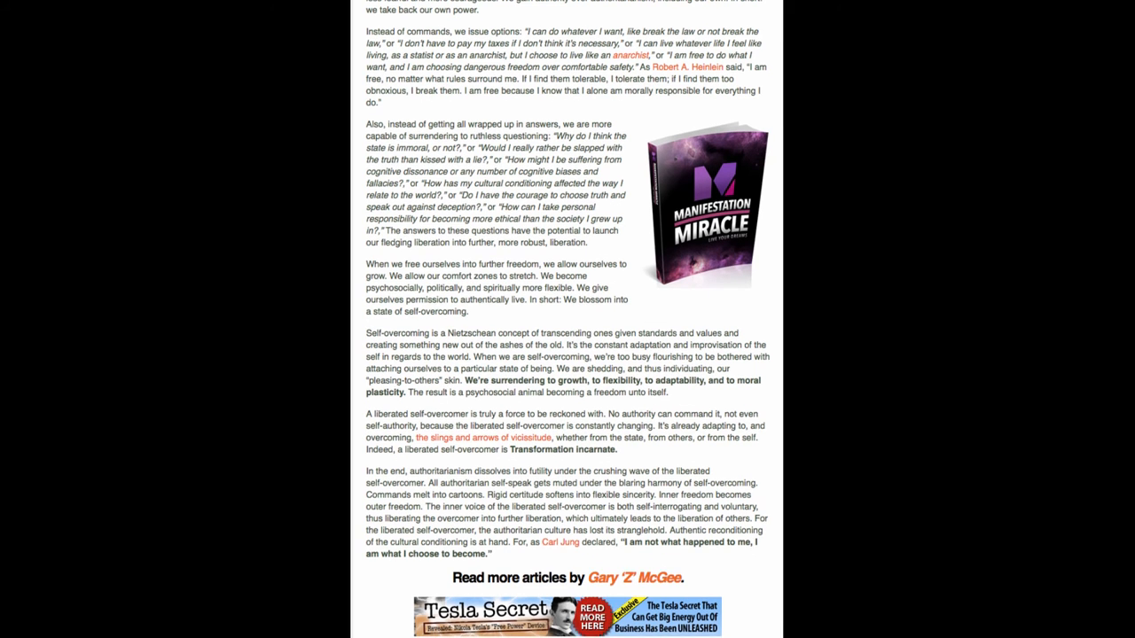
{"action": "scroll", "scroll_direction": "down", "scroll_amount": 3}
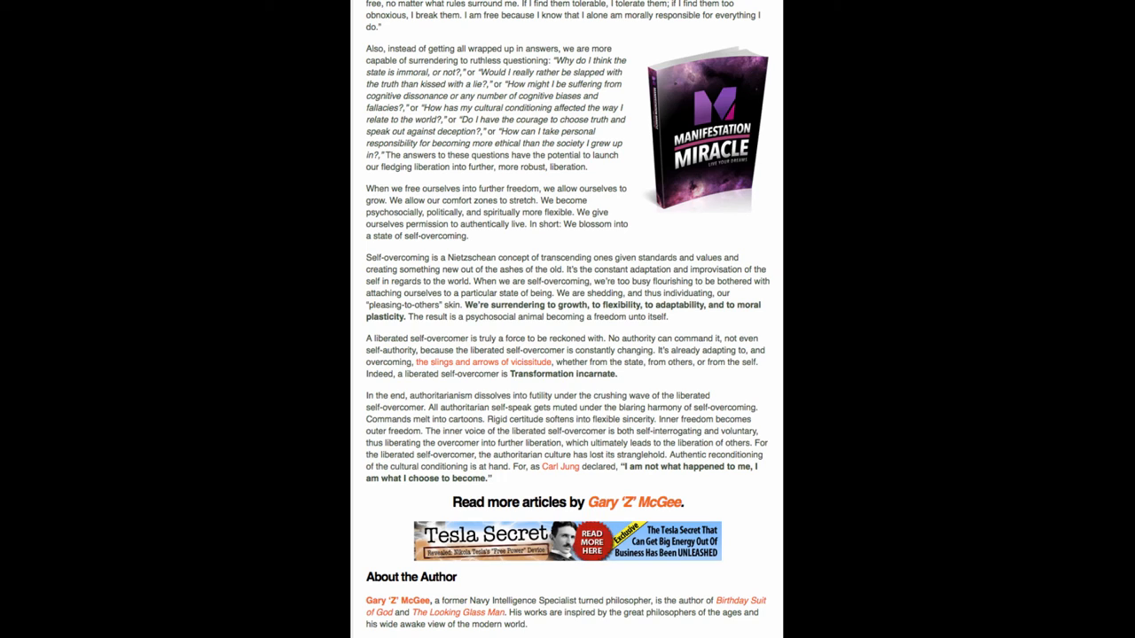